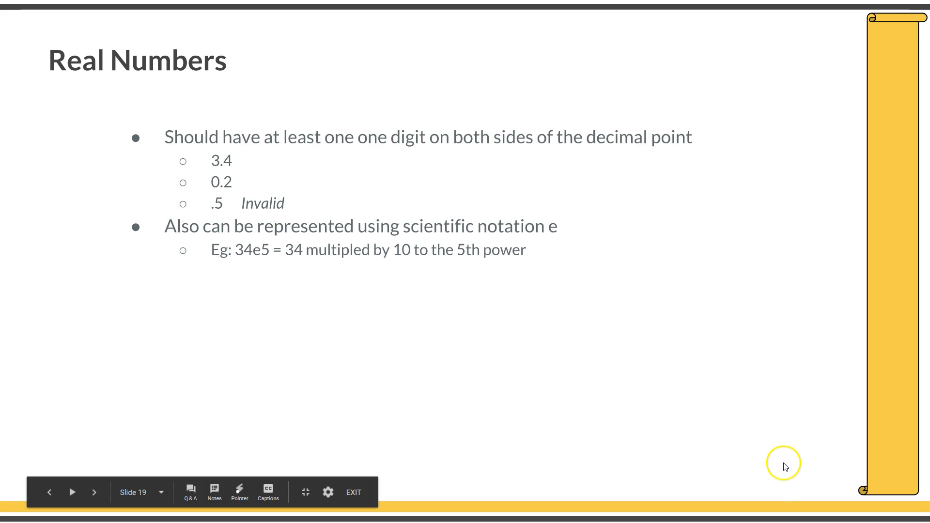
mouse_move(336, 224)
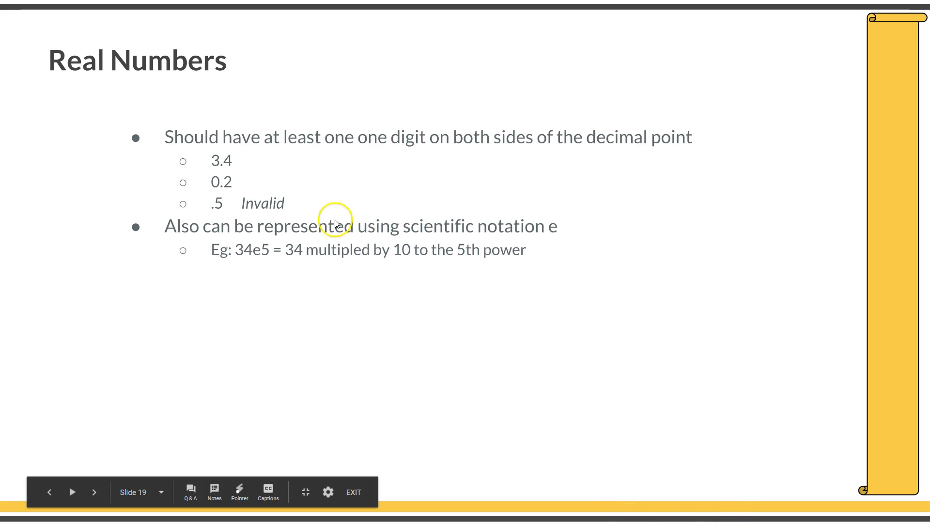
mouse_move(468, 158)
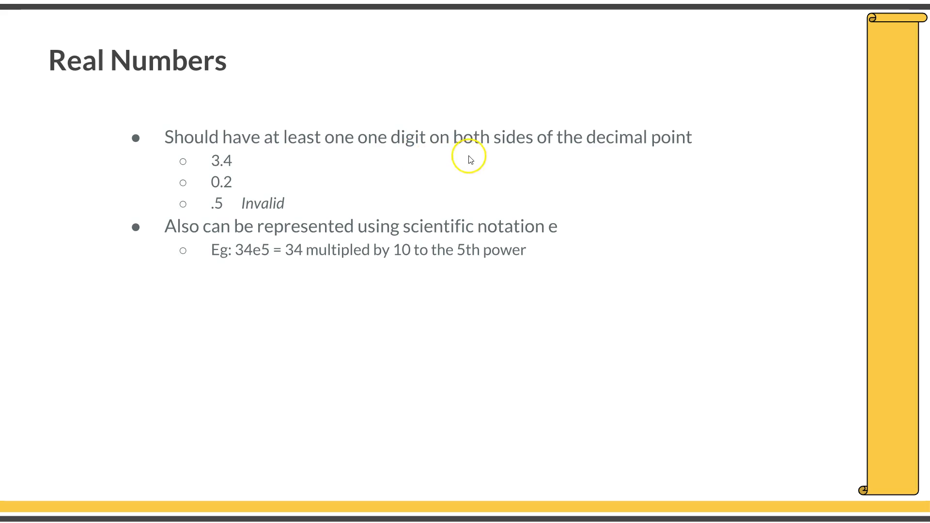
mouse_move(155, 157)
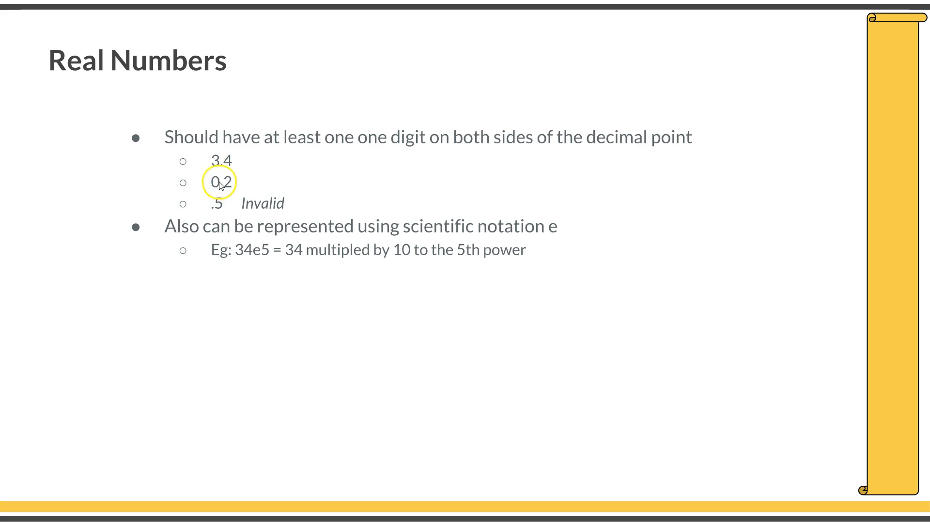
mouse_move(212, 254)
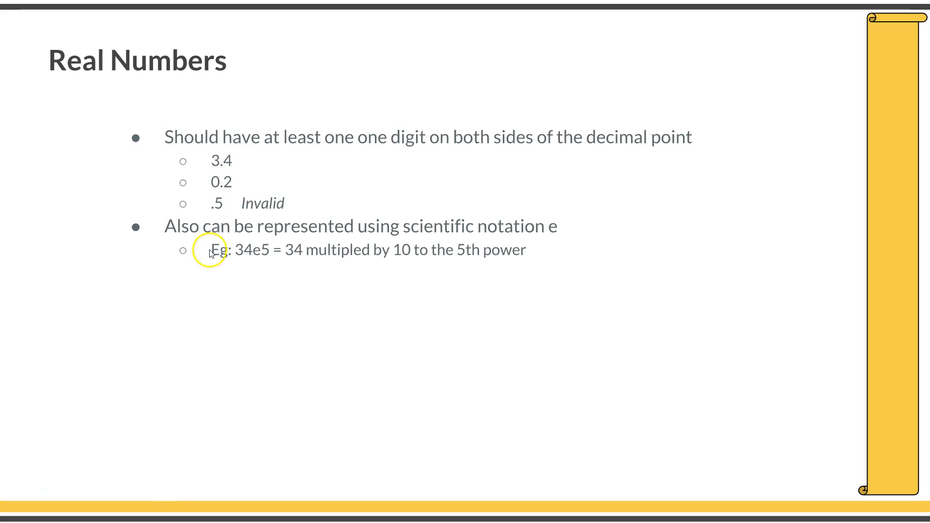
mouse_move(240, 216)
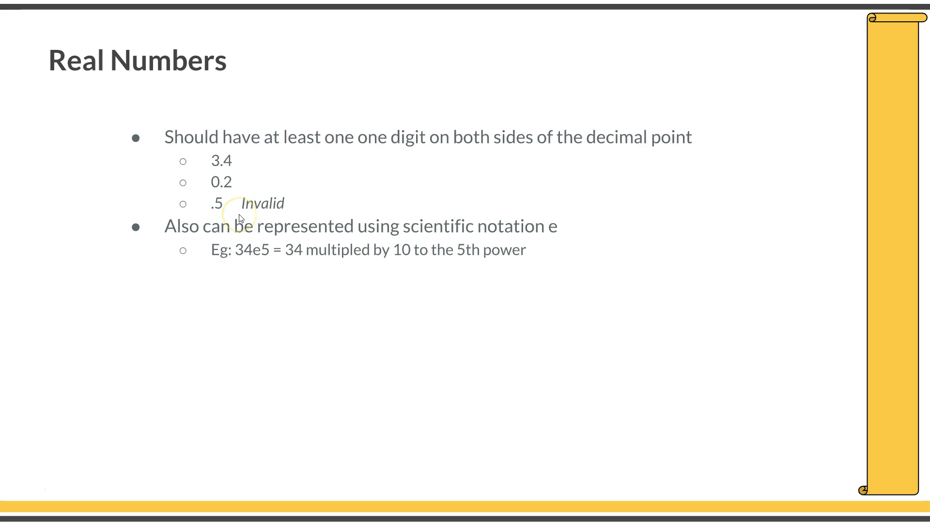
mouse_move(376, 145)
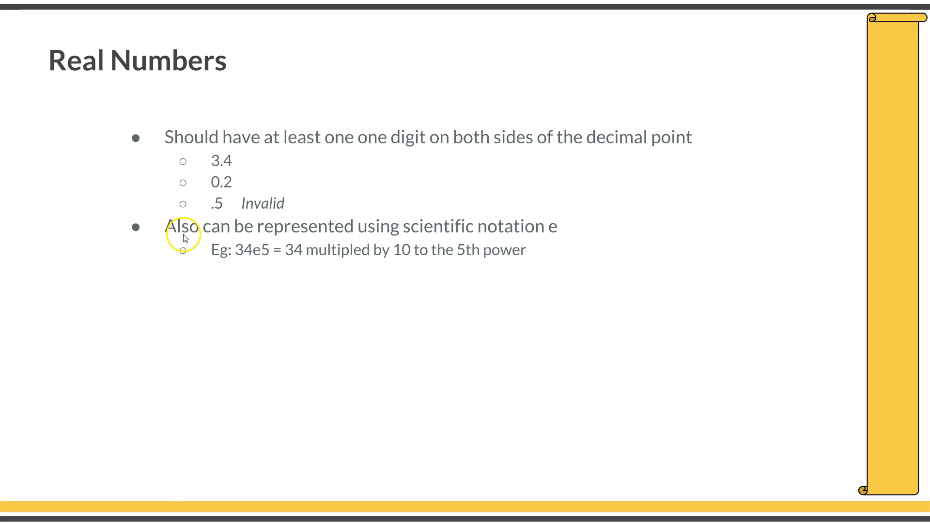
mouse_move(258, 266)
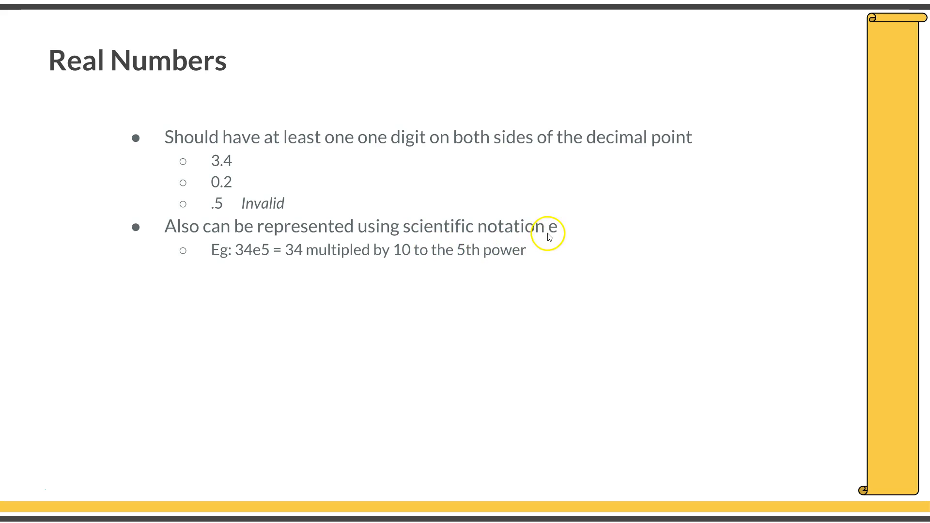
mouse_move(549, 232)
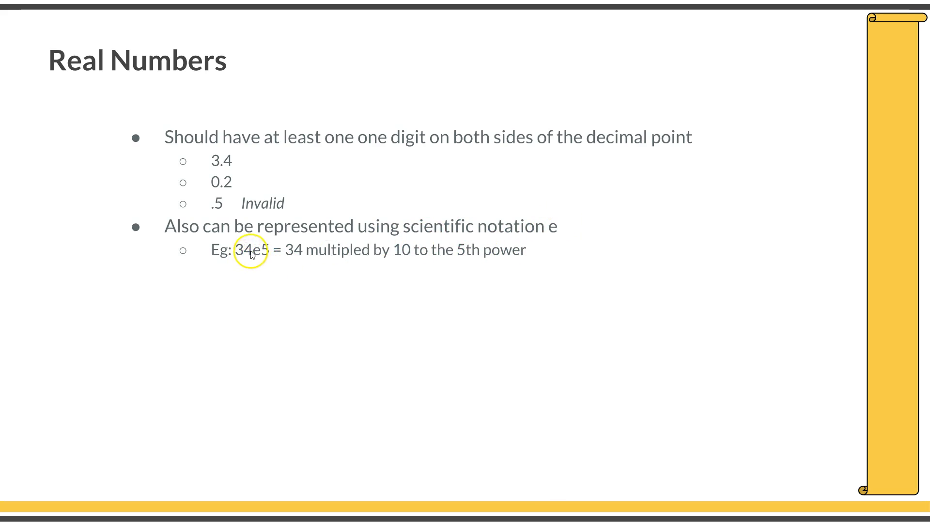
mouse_move(374, 259)
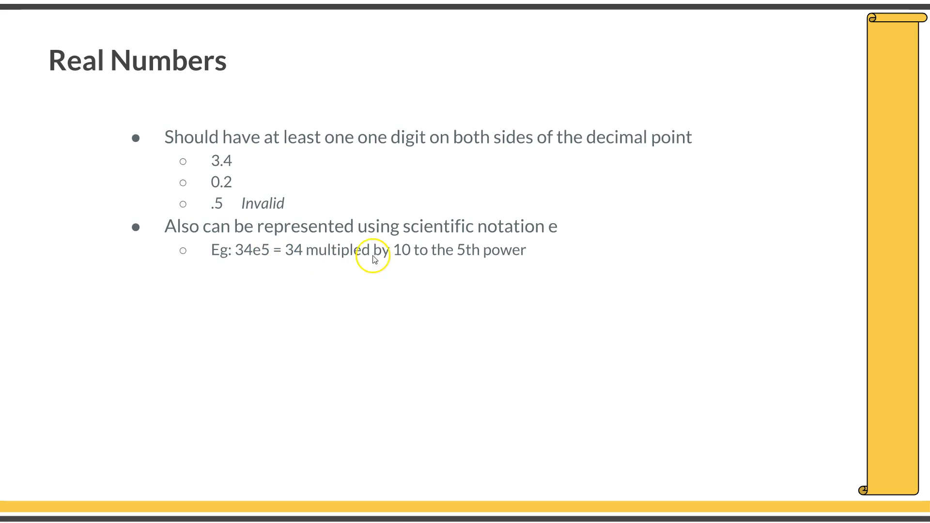
mouse_move(470, 396)
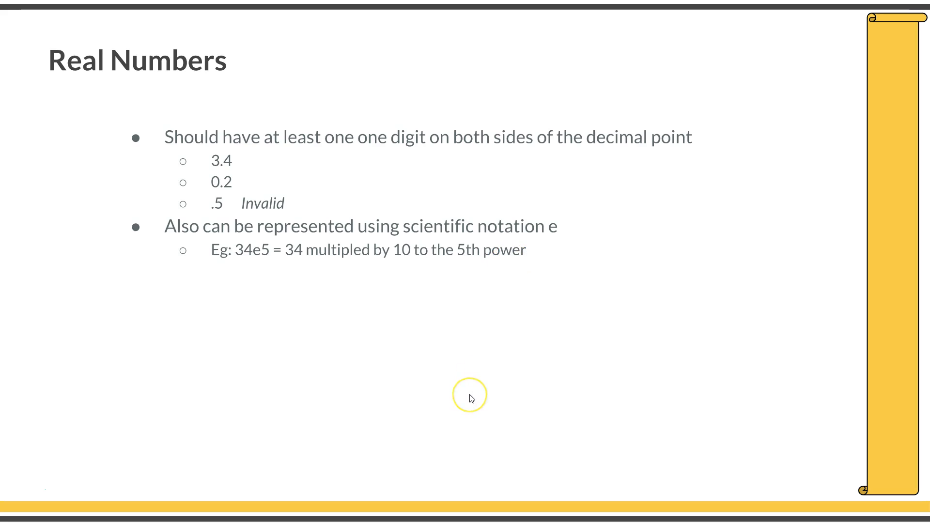
mouse_move(432, 390)
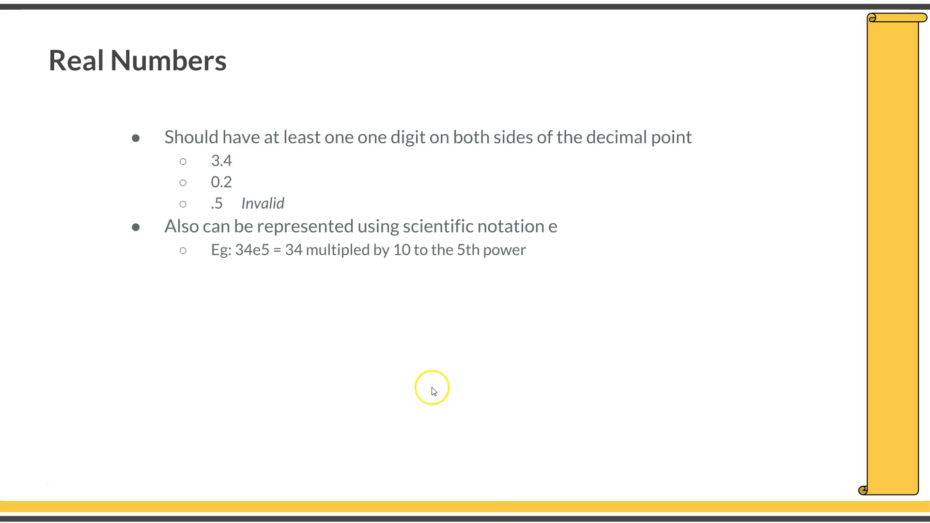